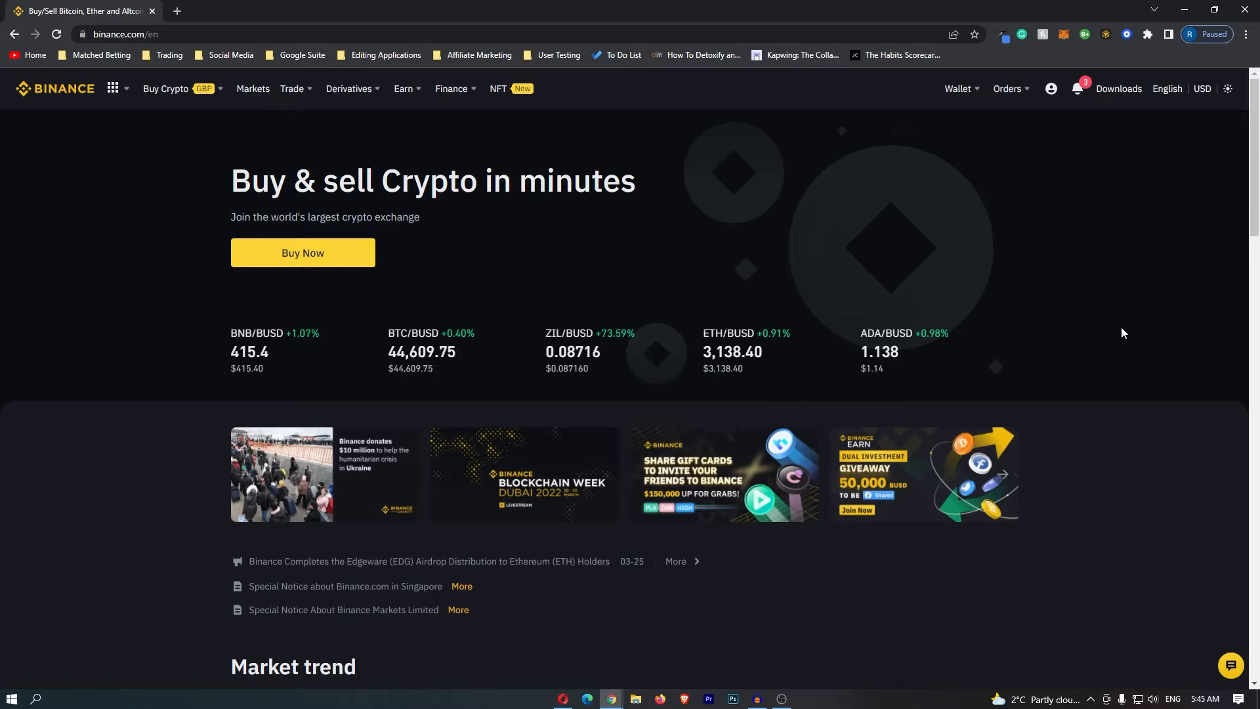
- Navigate from the Trade menu to the Convert & OTC Portal
{"action": "left_click", "coordinate": [292, 88]}
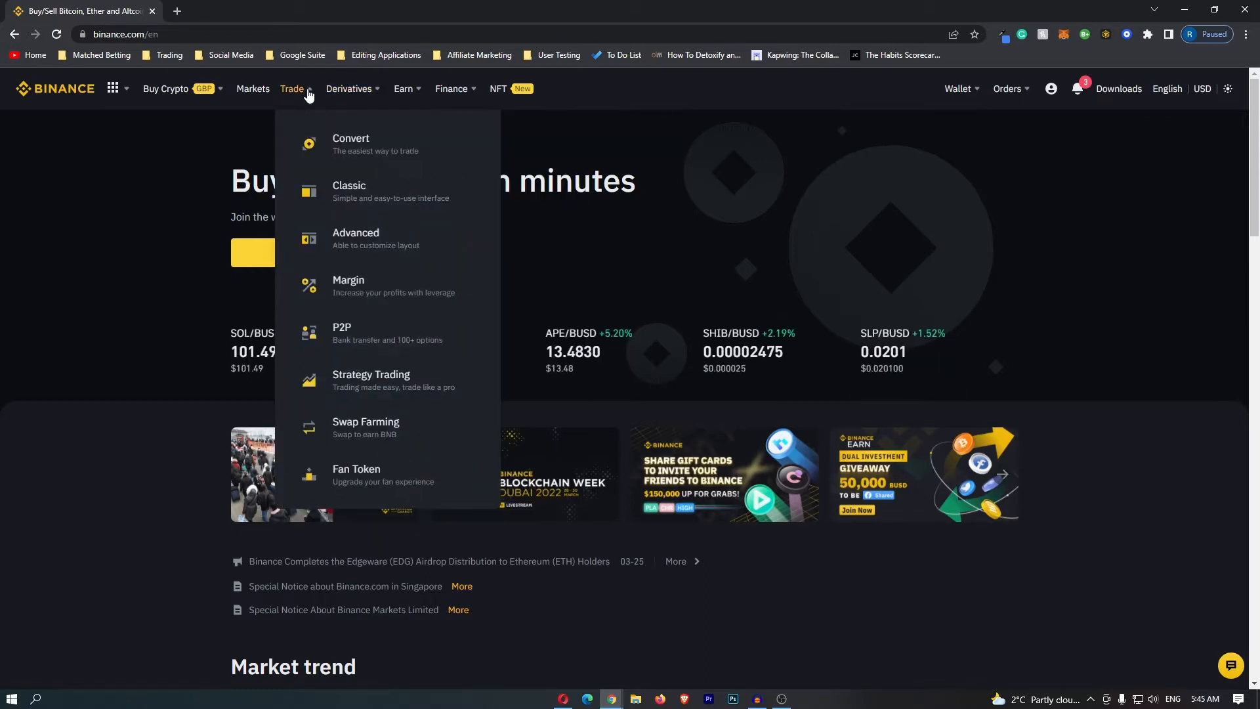
{"action": "mouse_move", "coordinate": [349, 145]}
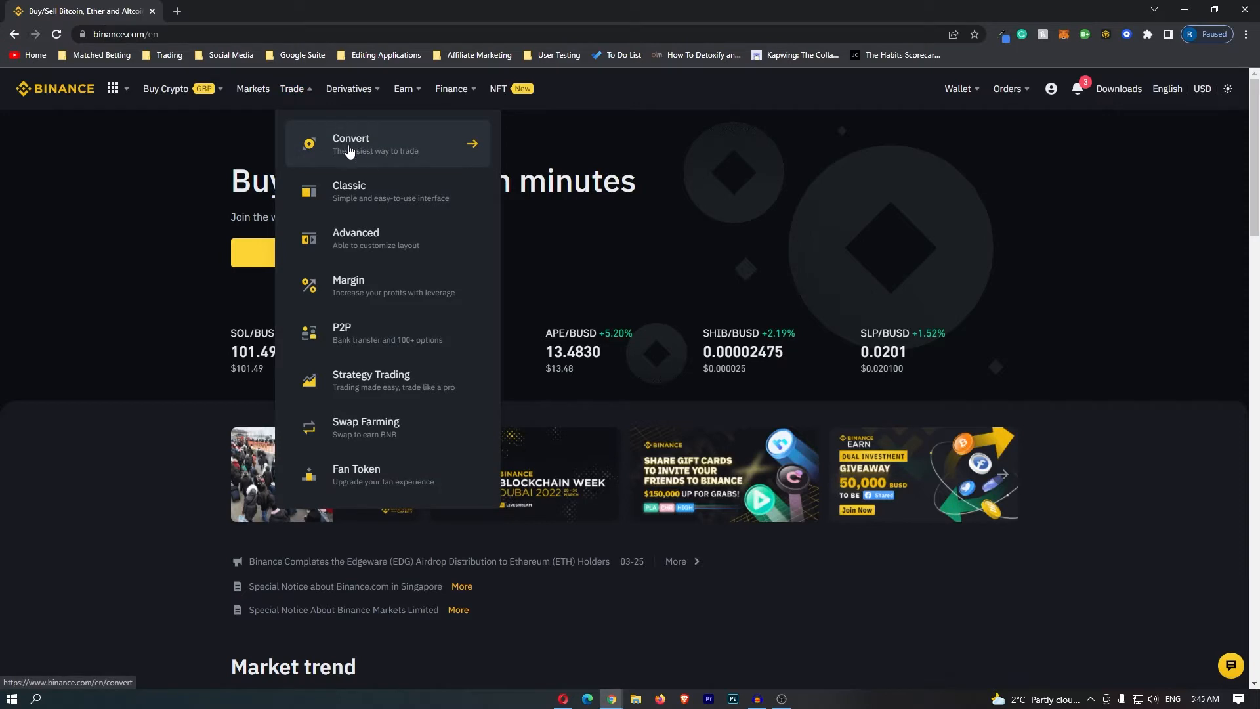
{"action": "left_click", "coordinate": [351, 143]}
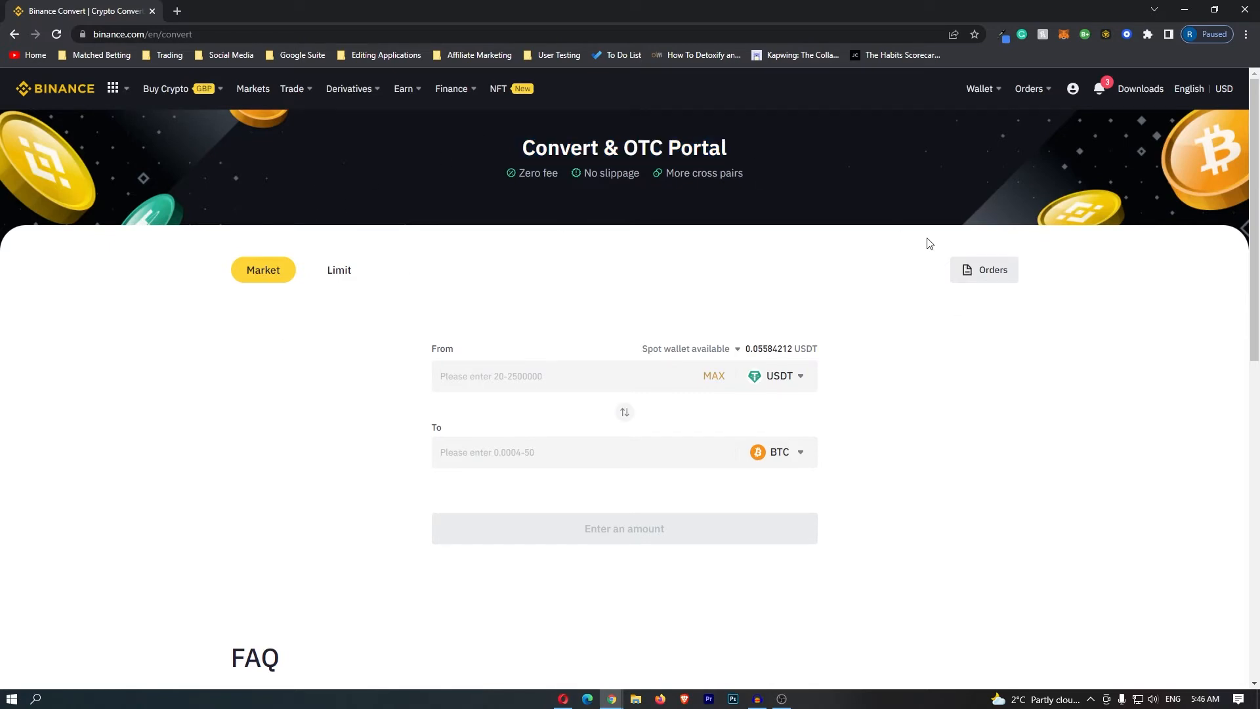
{"action": "mouse_move", "coordinate": [262, 270]}
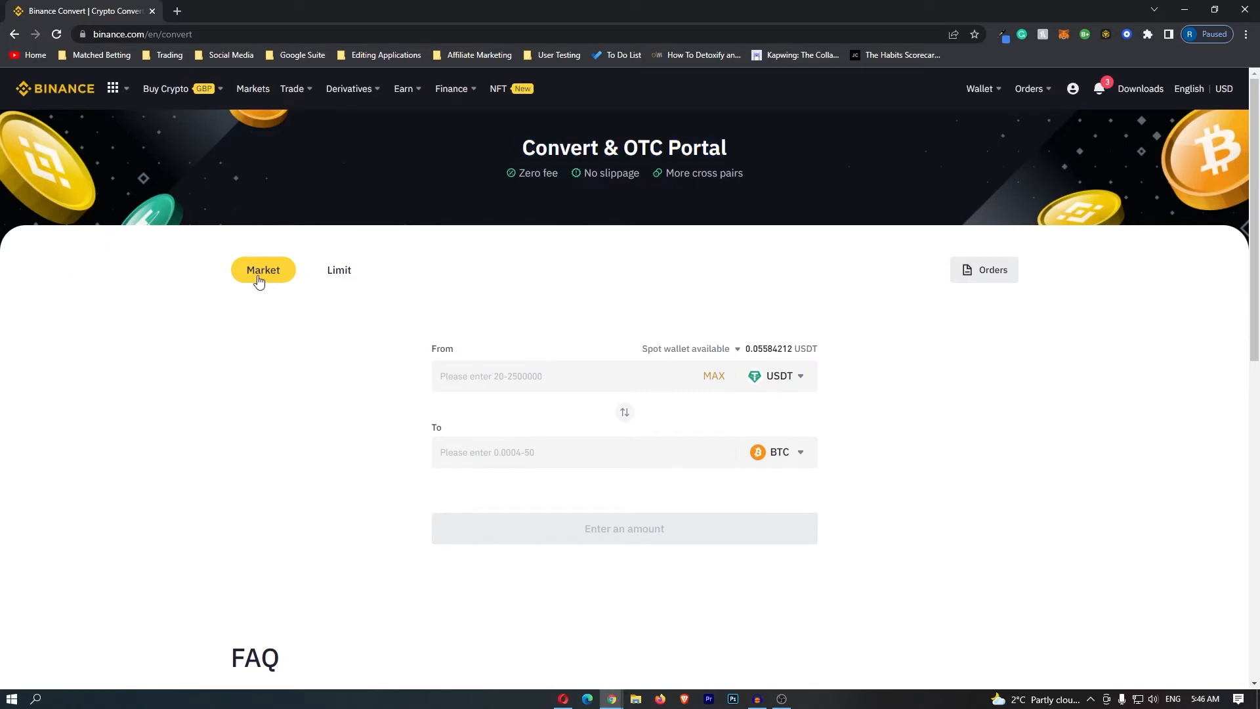
{"action": "mouse_move", "coordinate": [295, 278]}
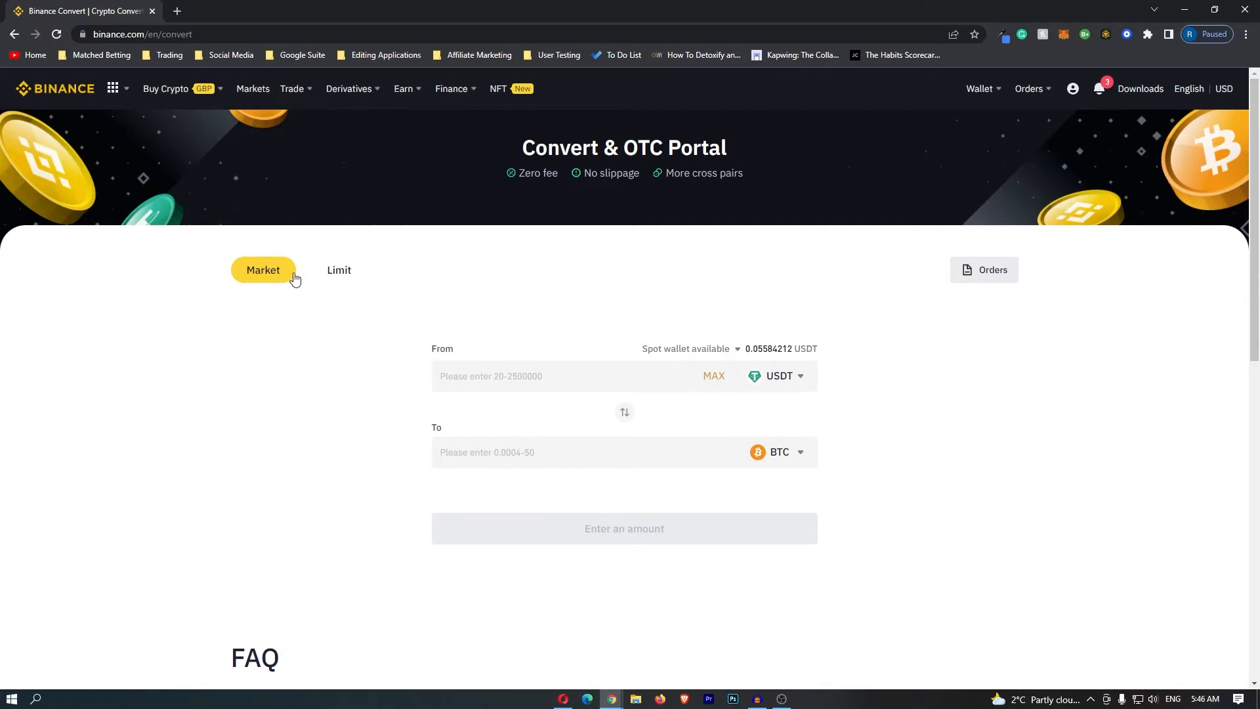
{"action": "mouse_move", "coordinate": [830, 391]}
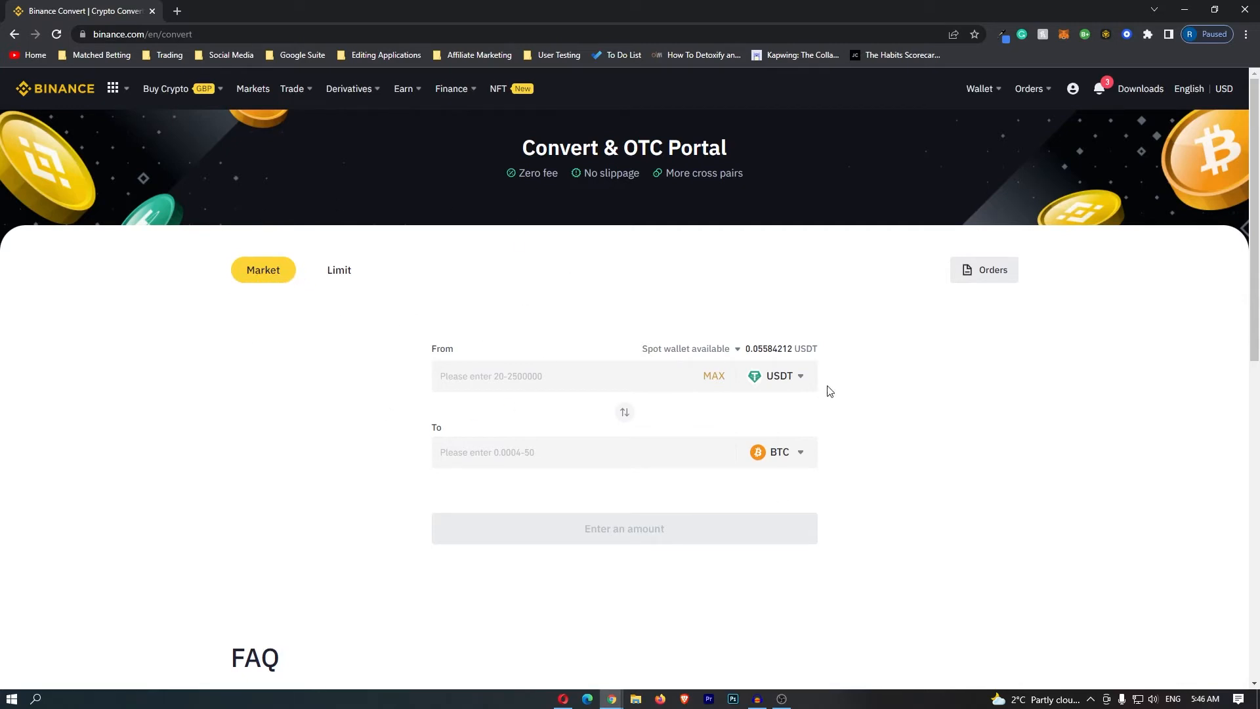
{"action": "mouse_move", "coordinate": [691, 496]}
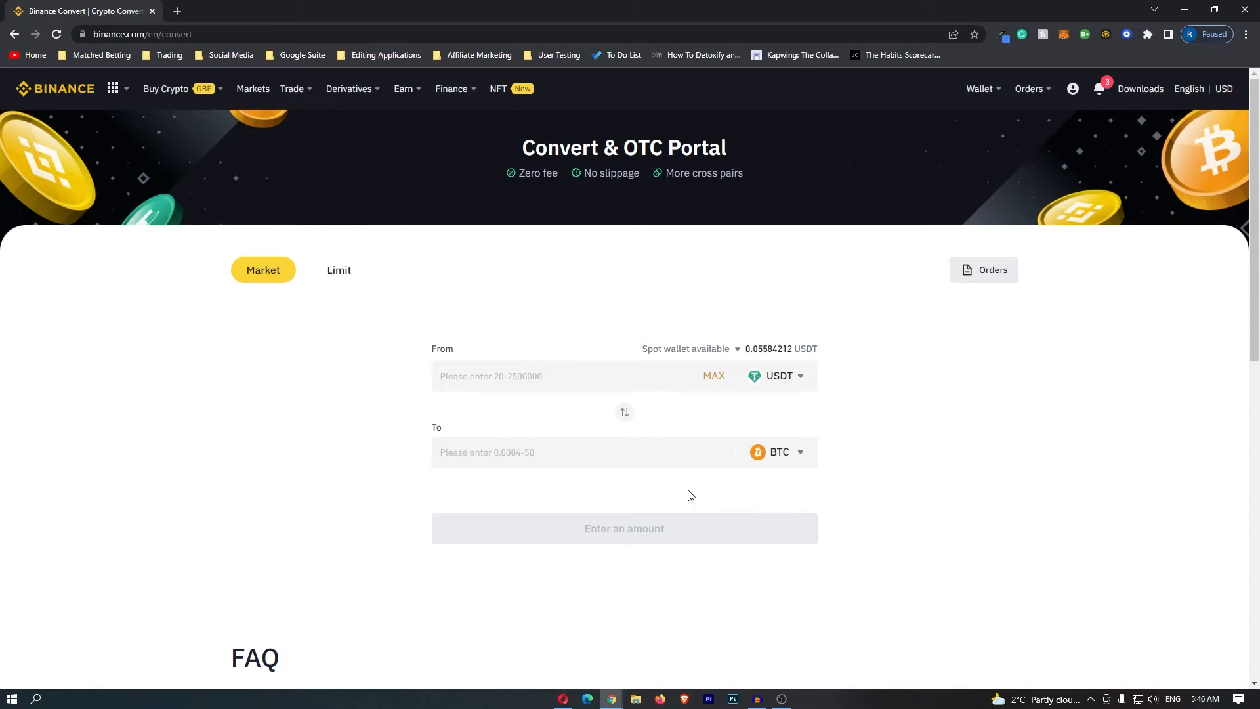
{"action": "mouse_move", "coordinate": [801, 385]}
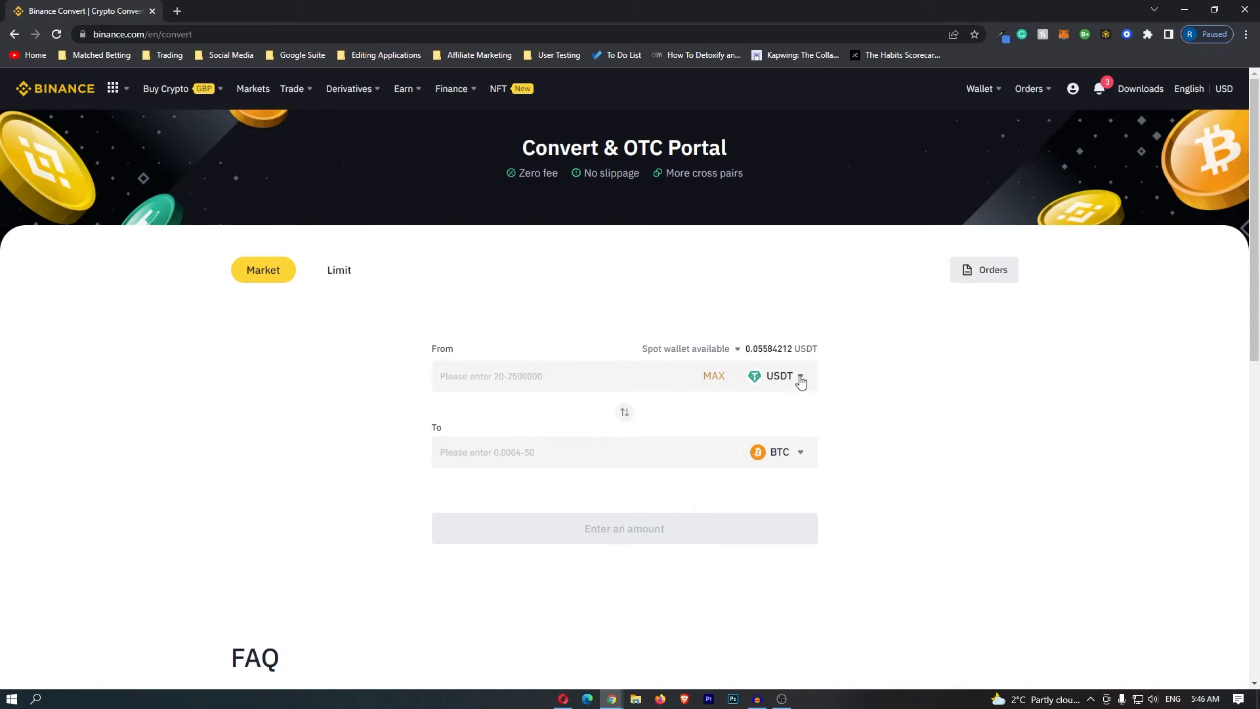
- Select BTC as the source currency from the searchable currency list
{"action": "left_click", "coordinate": [800, 377]}
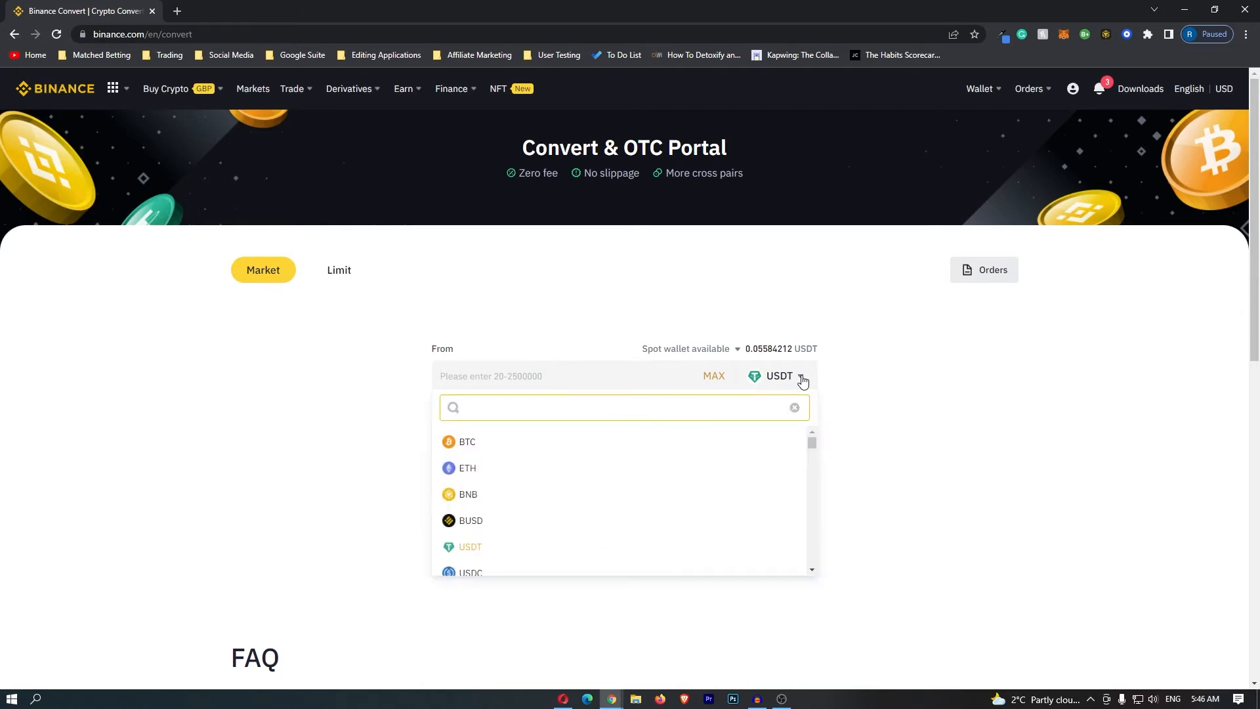
{"action": "type", "text": "BTC"}
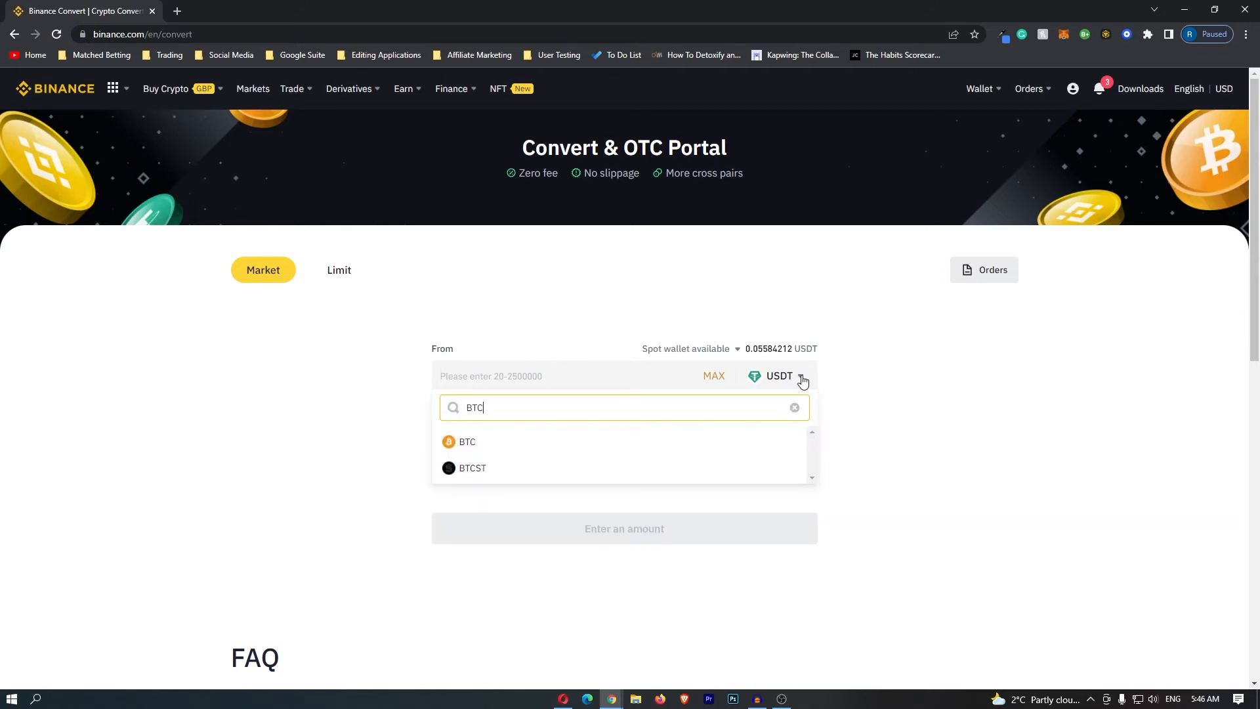
{"action": "mouse_move", "coordinate": [479, 442]}
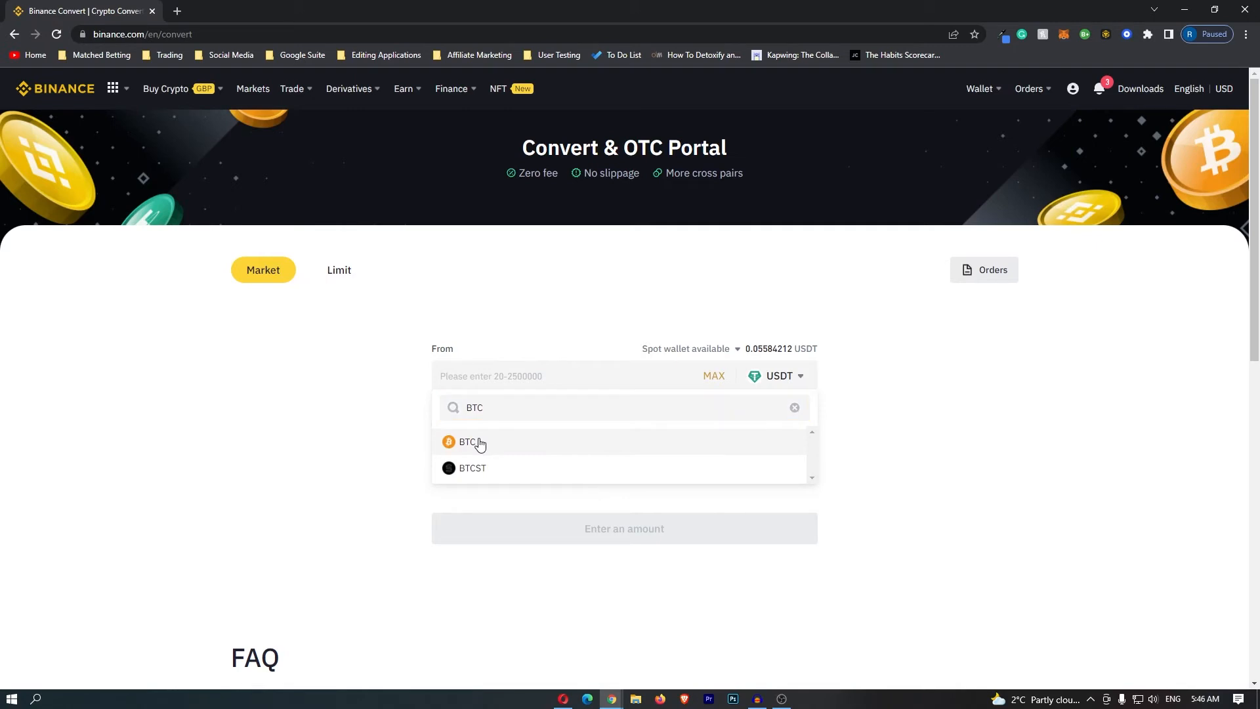
{"action": "left_click", "coordinate": [469, 441]}
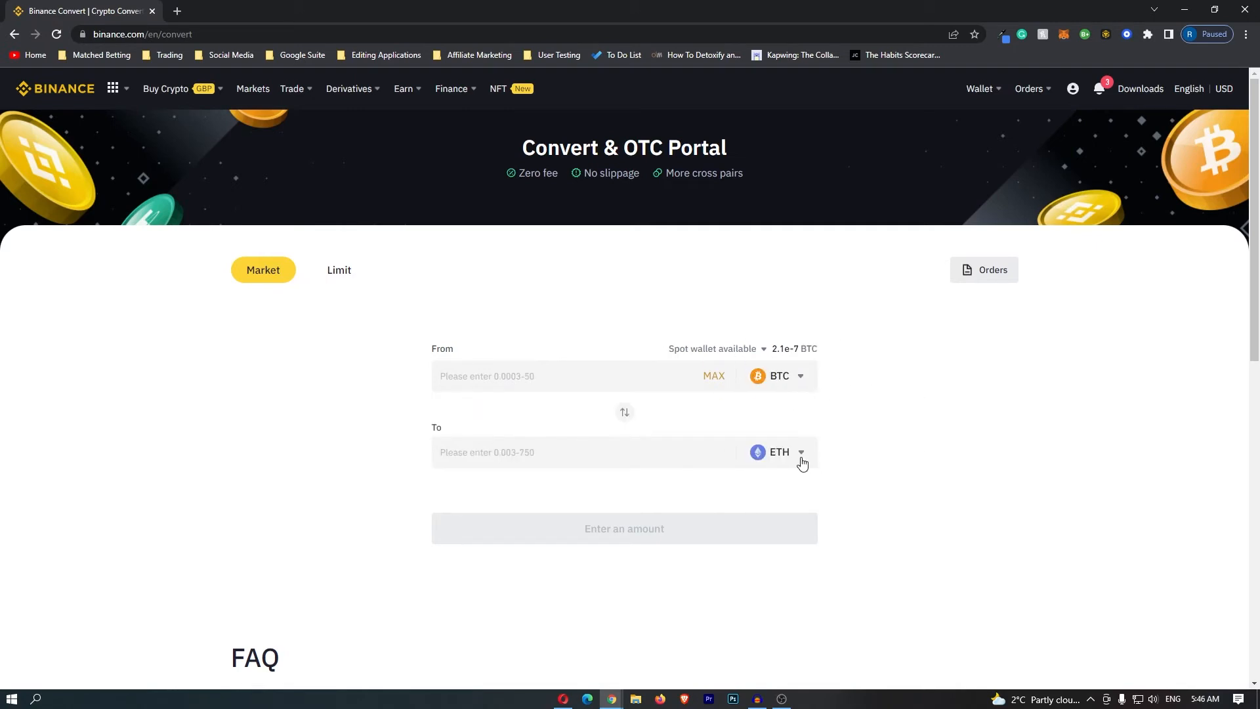
{"action": "mouse_move", "coordinate": [801, 457]}
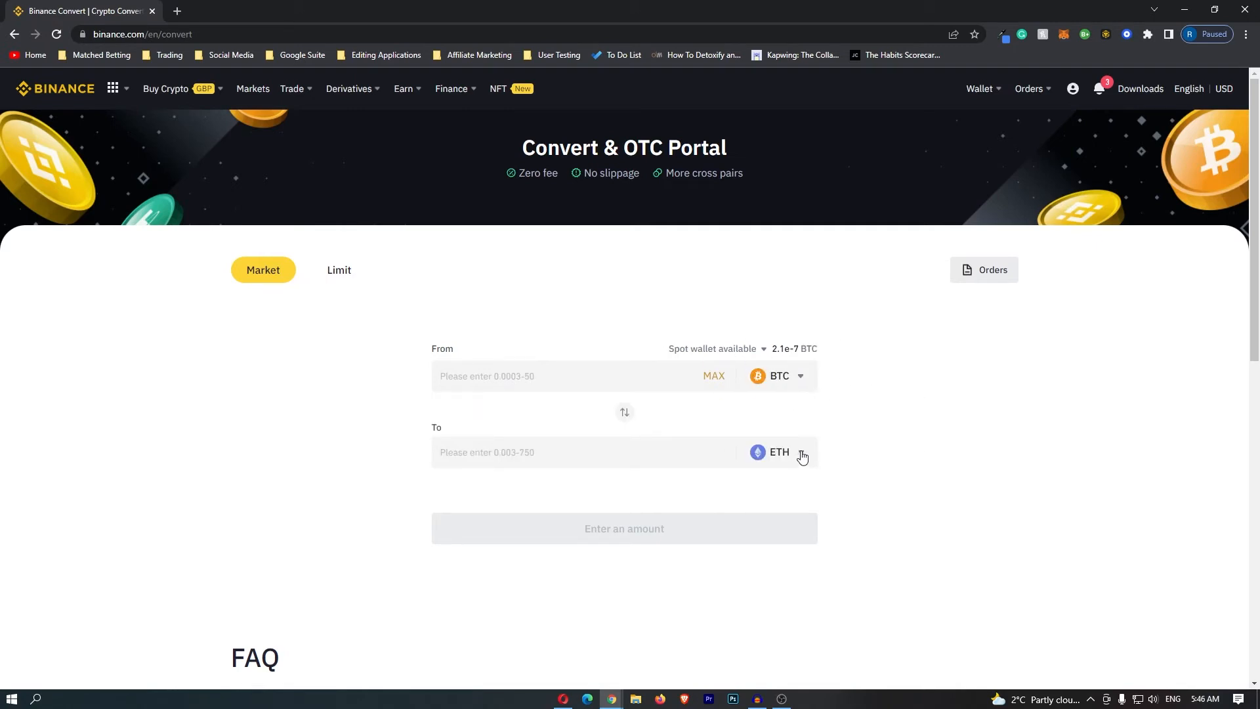
{"action": "left_click", "coordinate": [778, 452]}
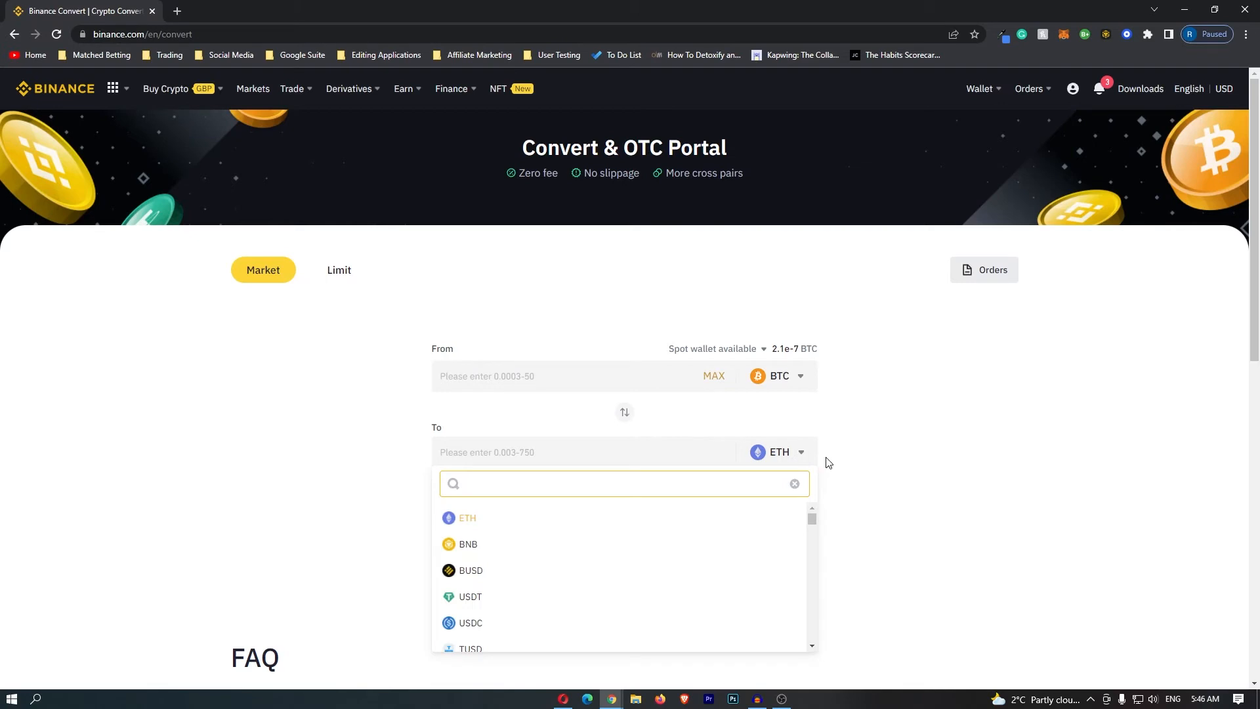
{"action": "type", "text": "E"}
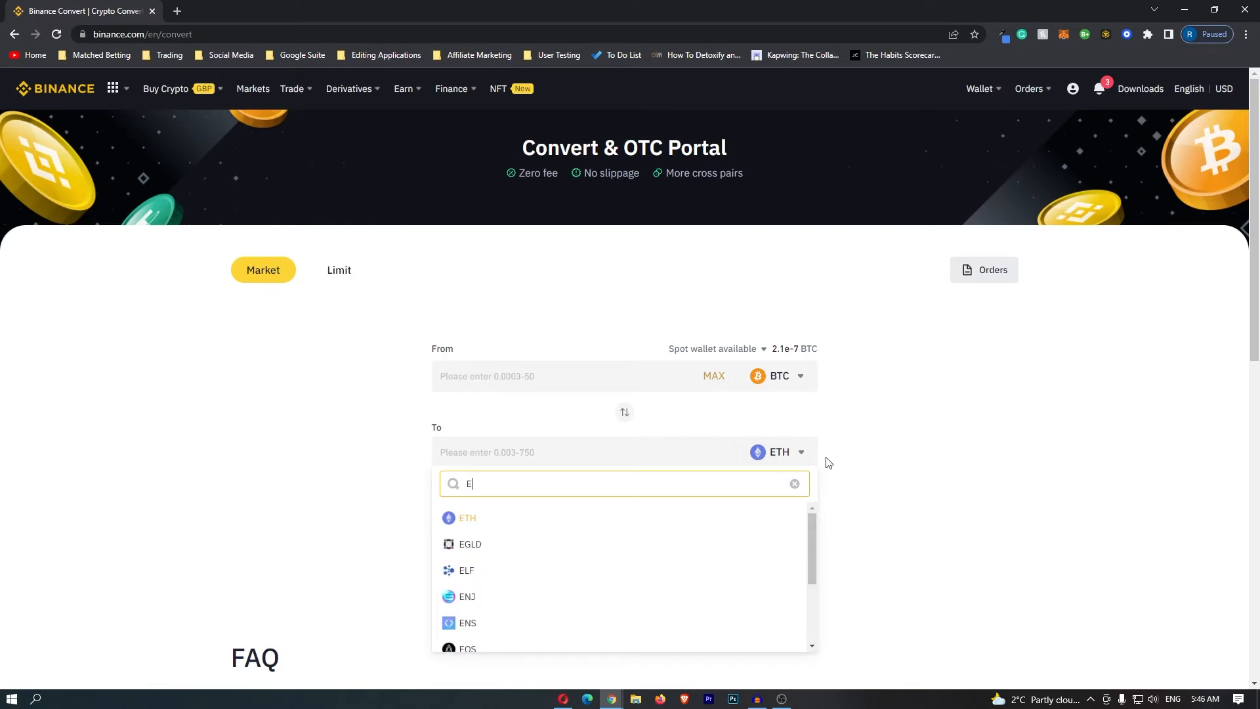
{"action": "type", "text": "UR"}
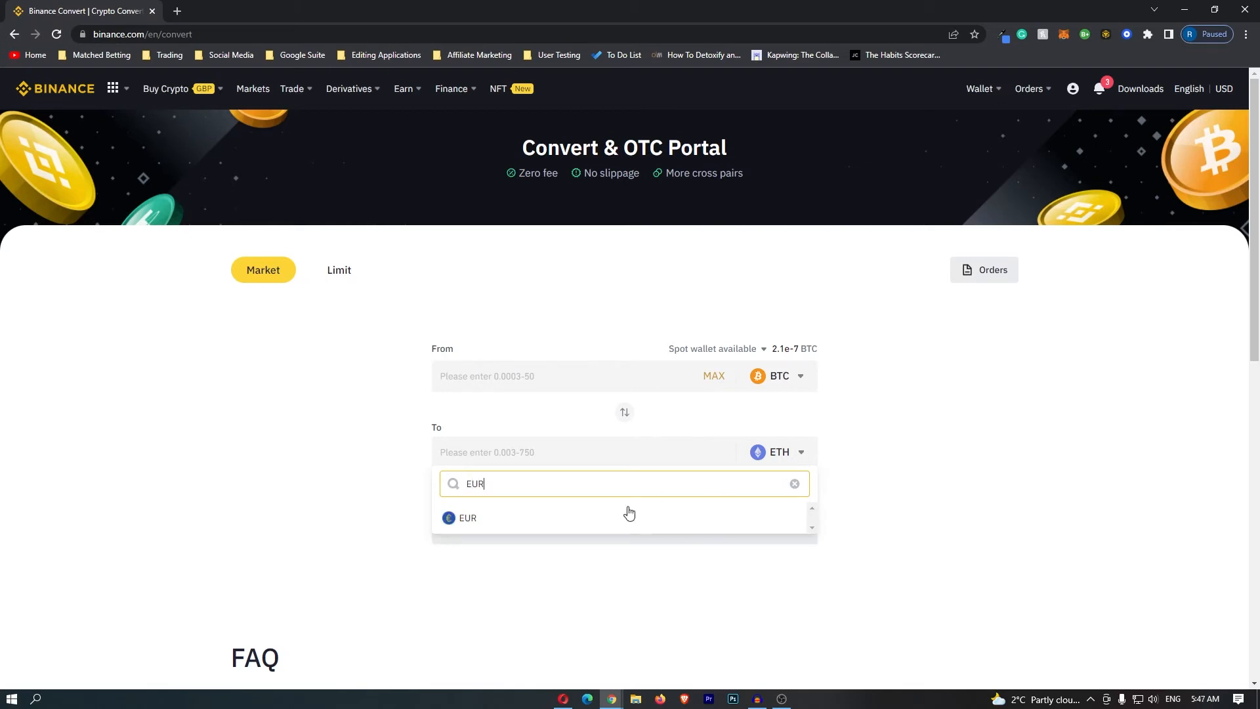
{"action": "left_click", "coordinate": [468, 518]}
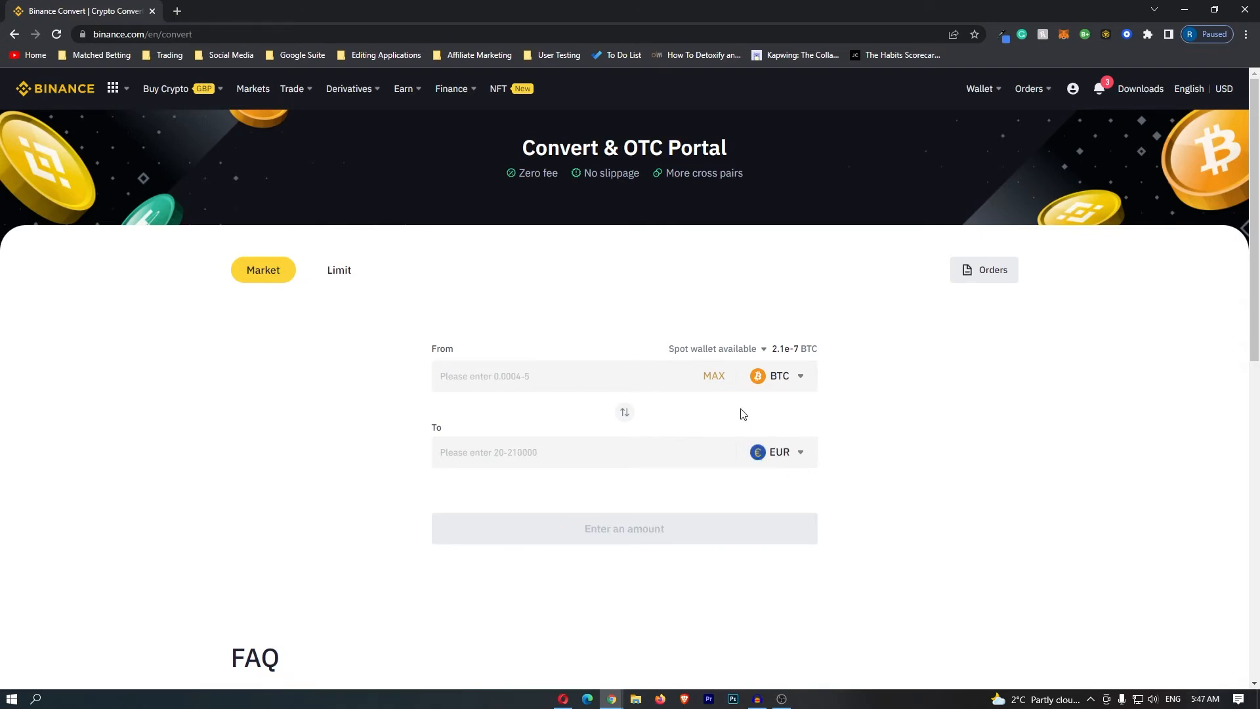
{"action": "mouse_move", "coordinate": [786, 458]}
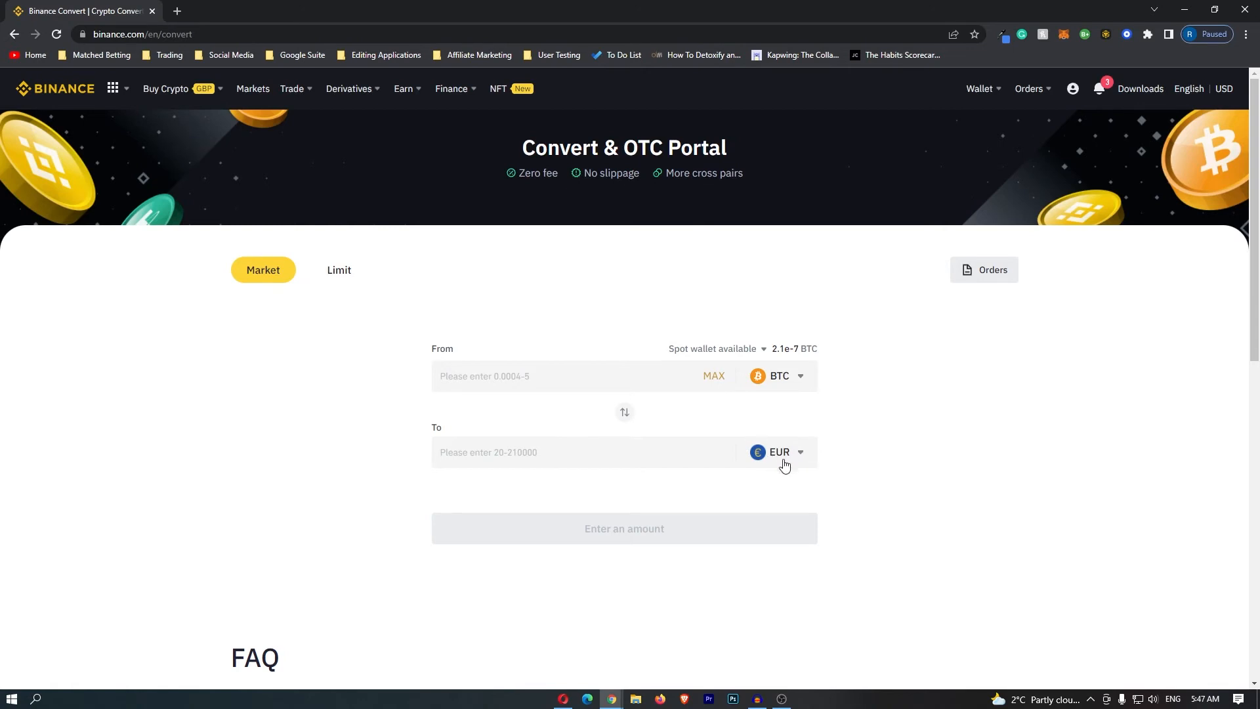
{"action": "mouse_move", "coordinate": [799, 429]}
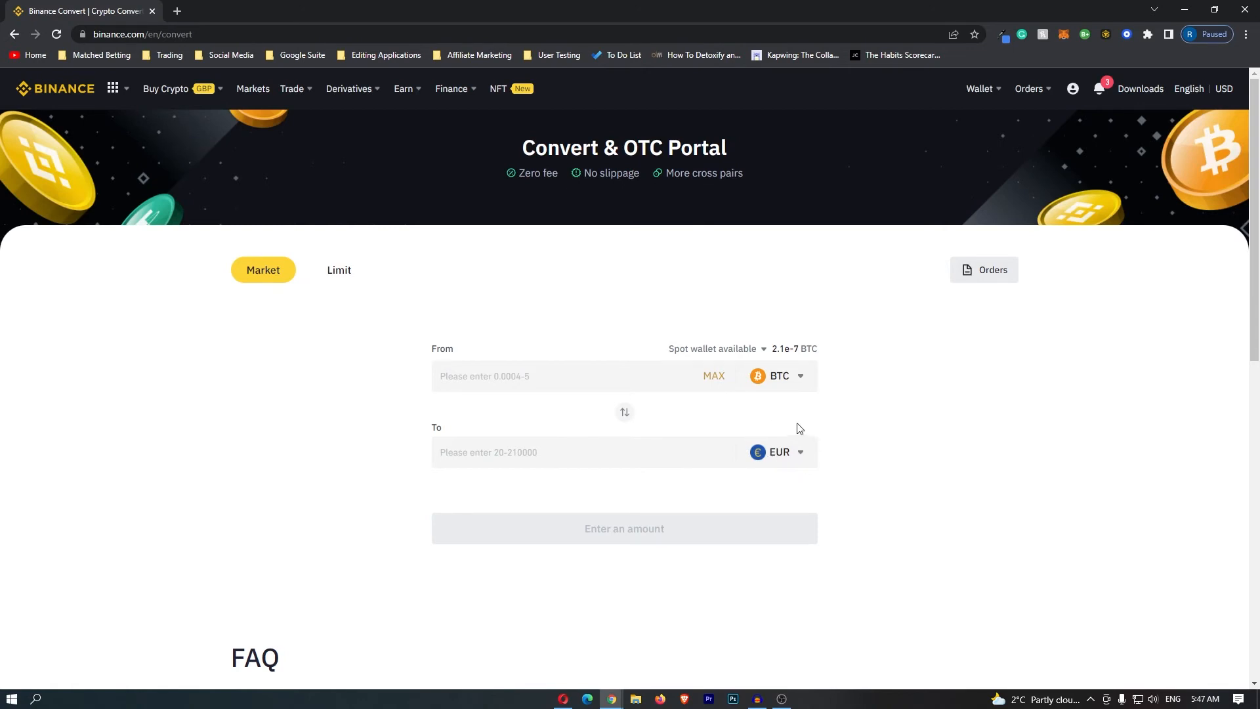
{"action": "mouse_move", "coordinate": [748, 386]}
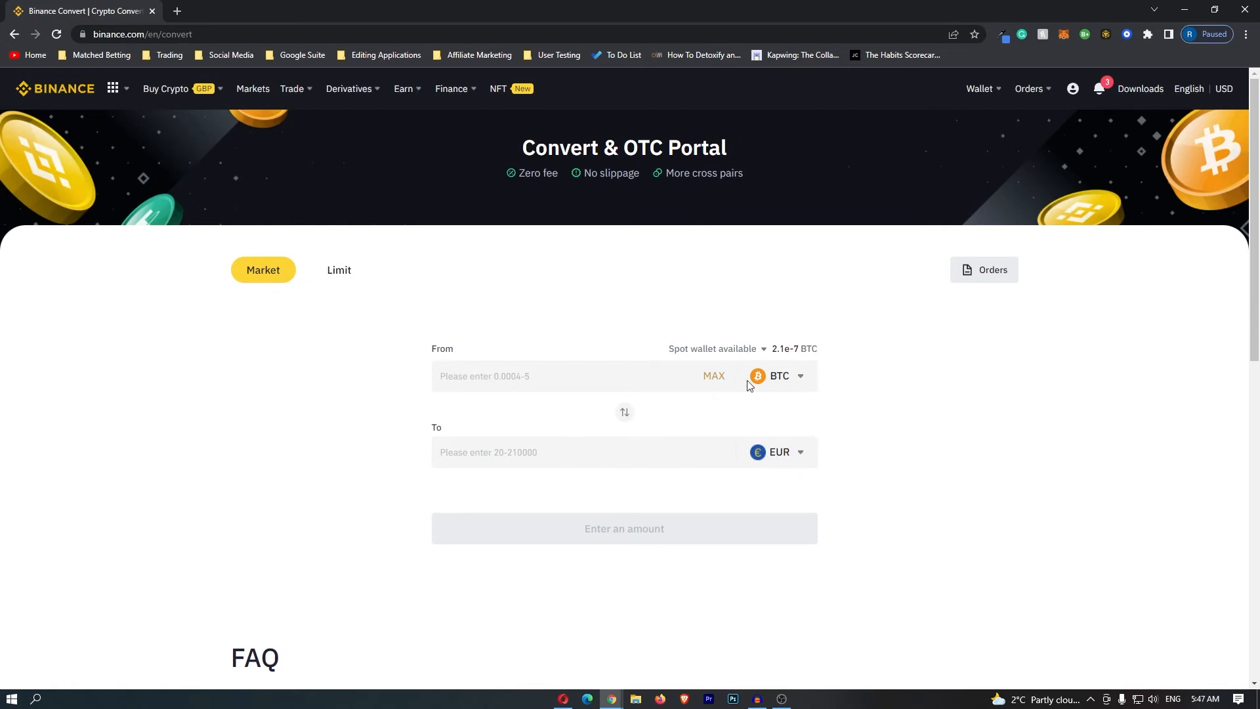
{"action": "mouse_move", "coordinate": [810, 478]}
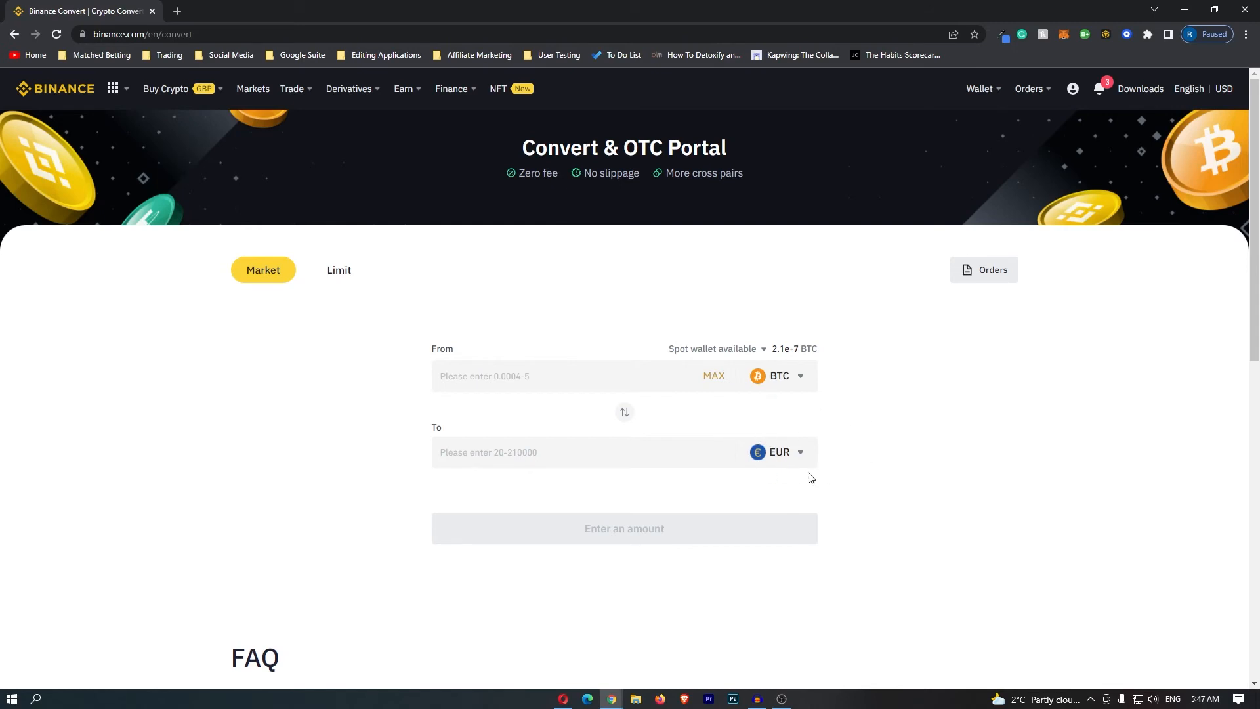
{"action": "mouse_move", "coordinate": [855, 378]}
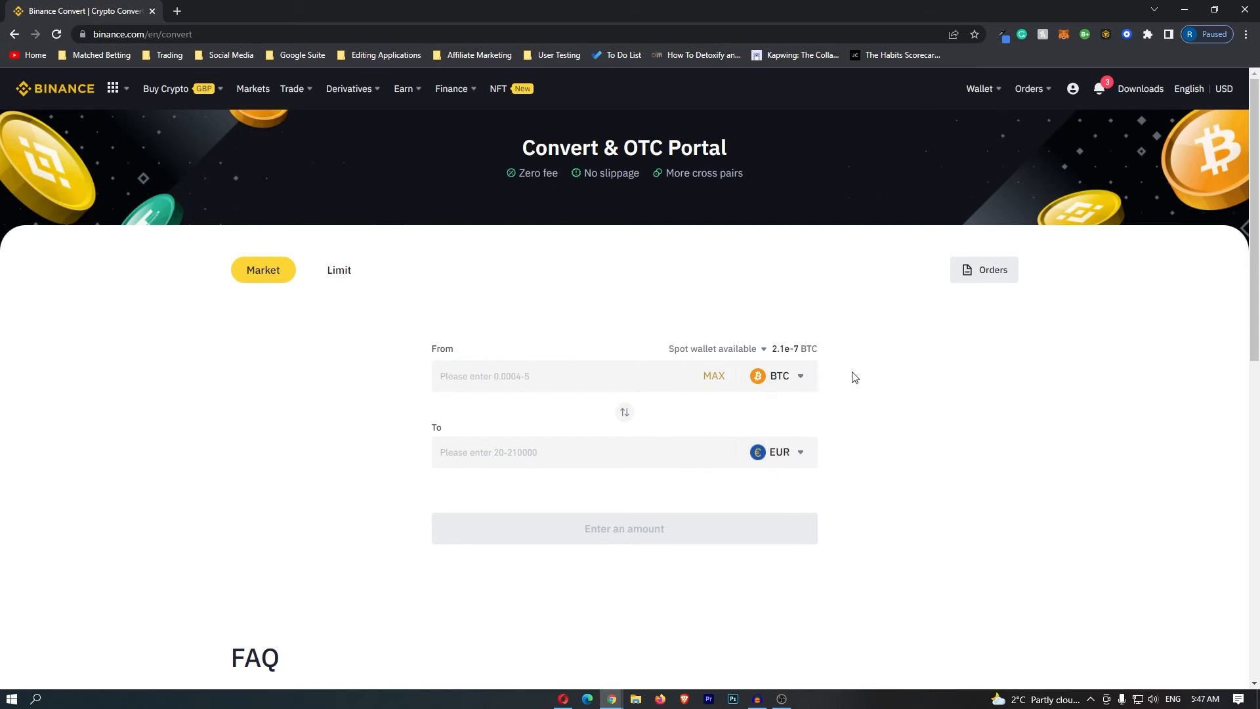
{"action": "mouse_move", "coordinate": [818, 419]}
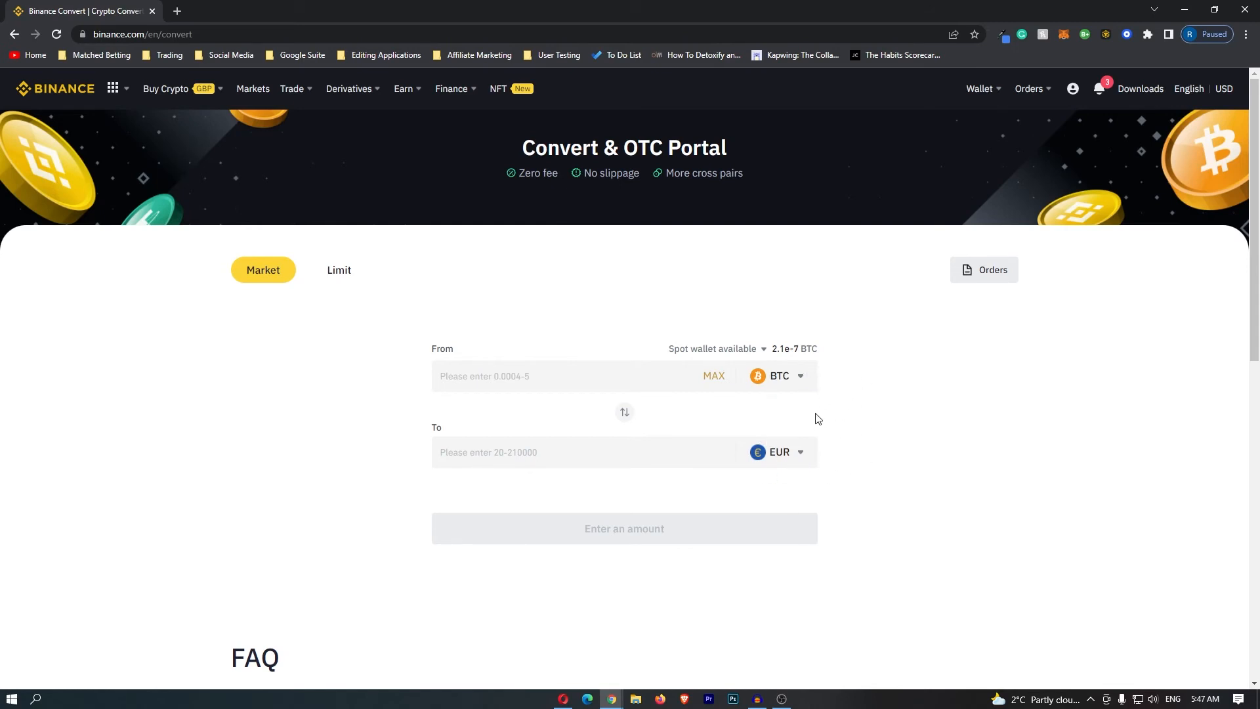
- Enter 0.1 BTC as the amount and request a conversion preview into EUR
{"action": "left_click", "coordinate": [563, 375]}
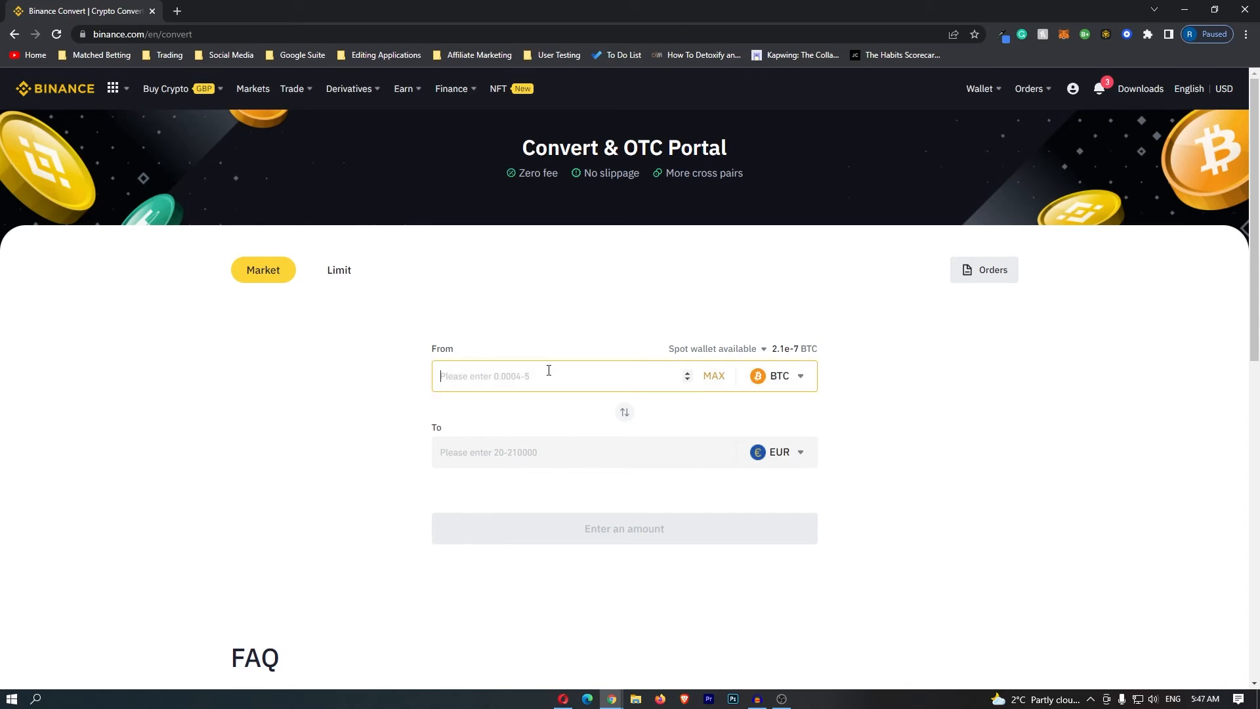
{"action": "type", "text": "0.1"}
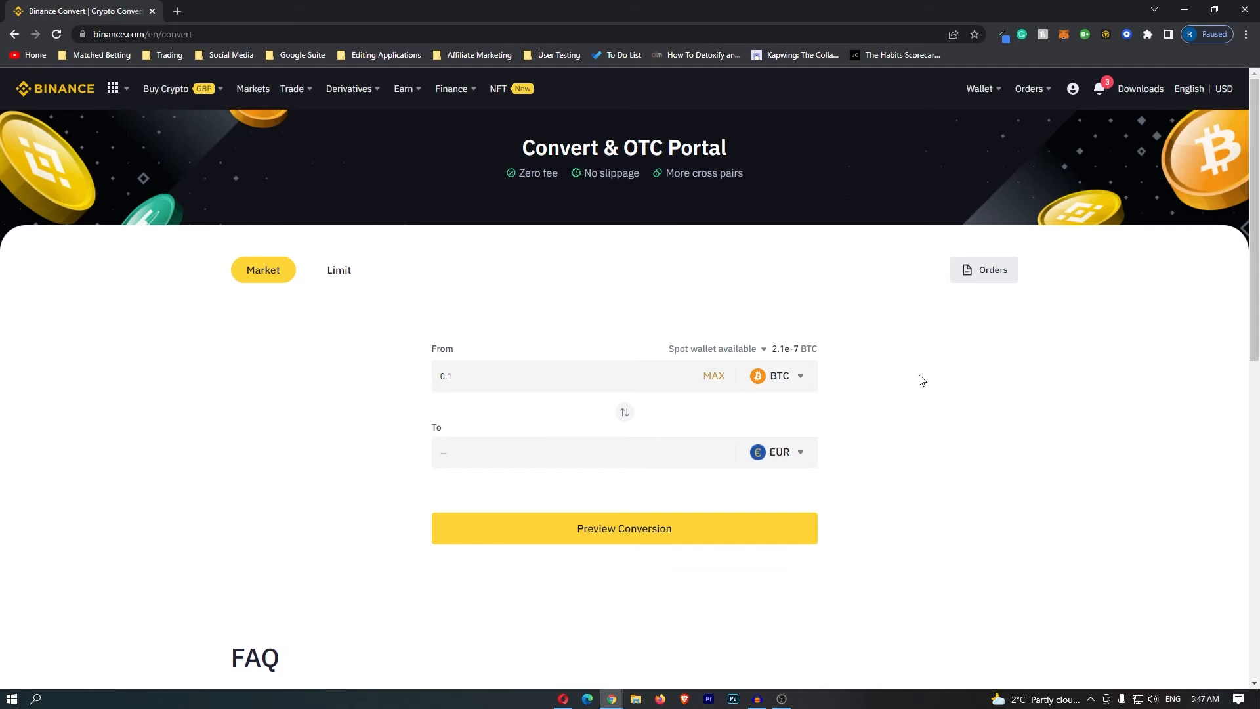
{"action": "left_click", "coordinate": [624, 528]}
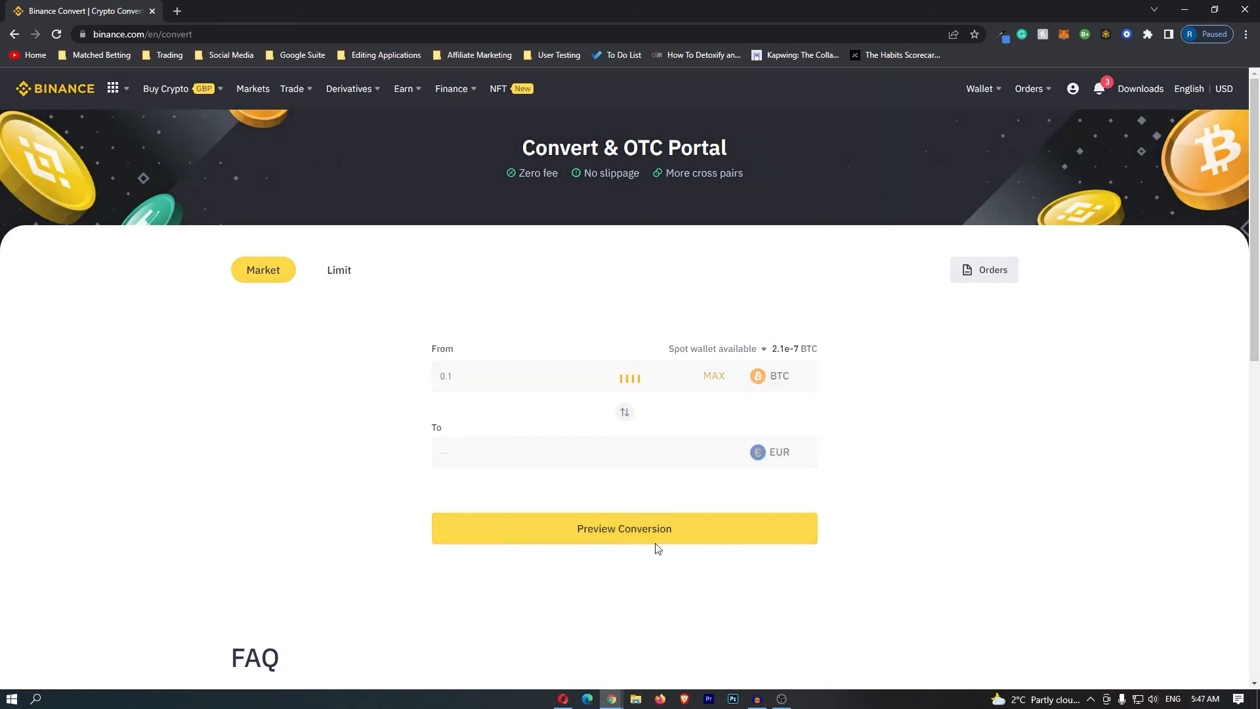
- Load the preview quoting 0.1 BTC at about 4063 EUR
{"action": "left_click", "coordinate": [624, 528]}
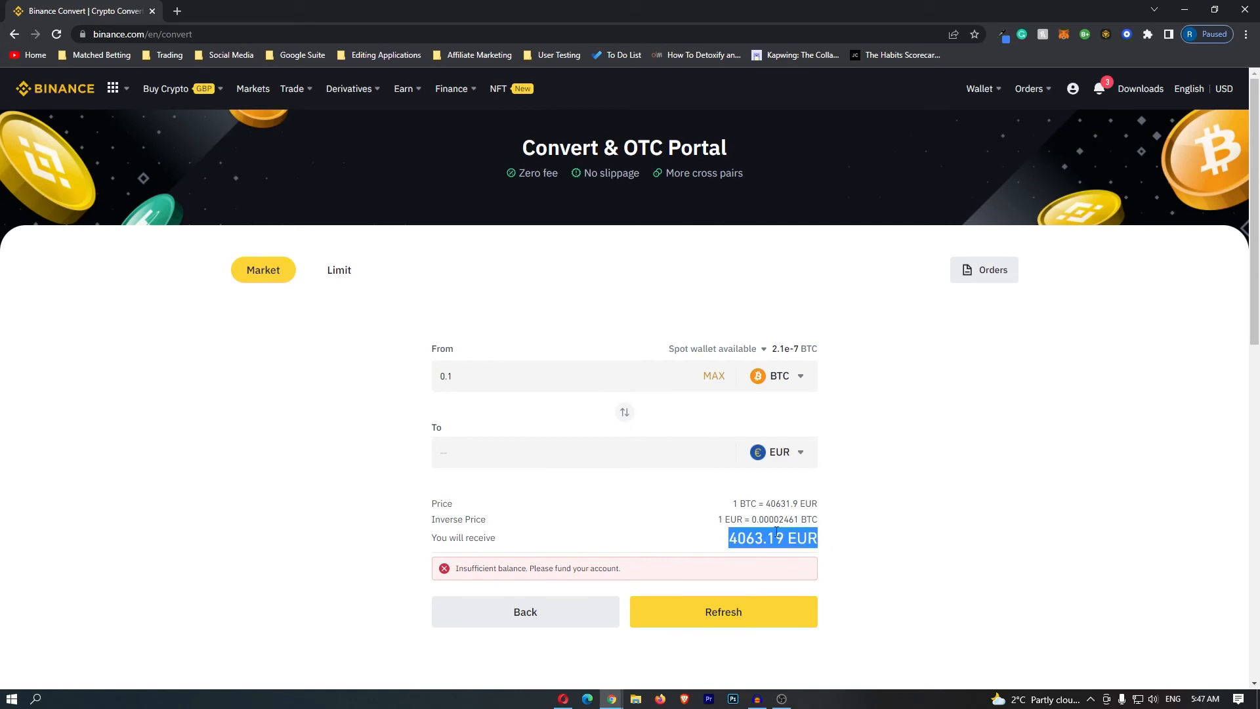
{"action": "mouse_move", "coordinate": [471, 336]}
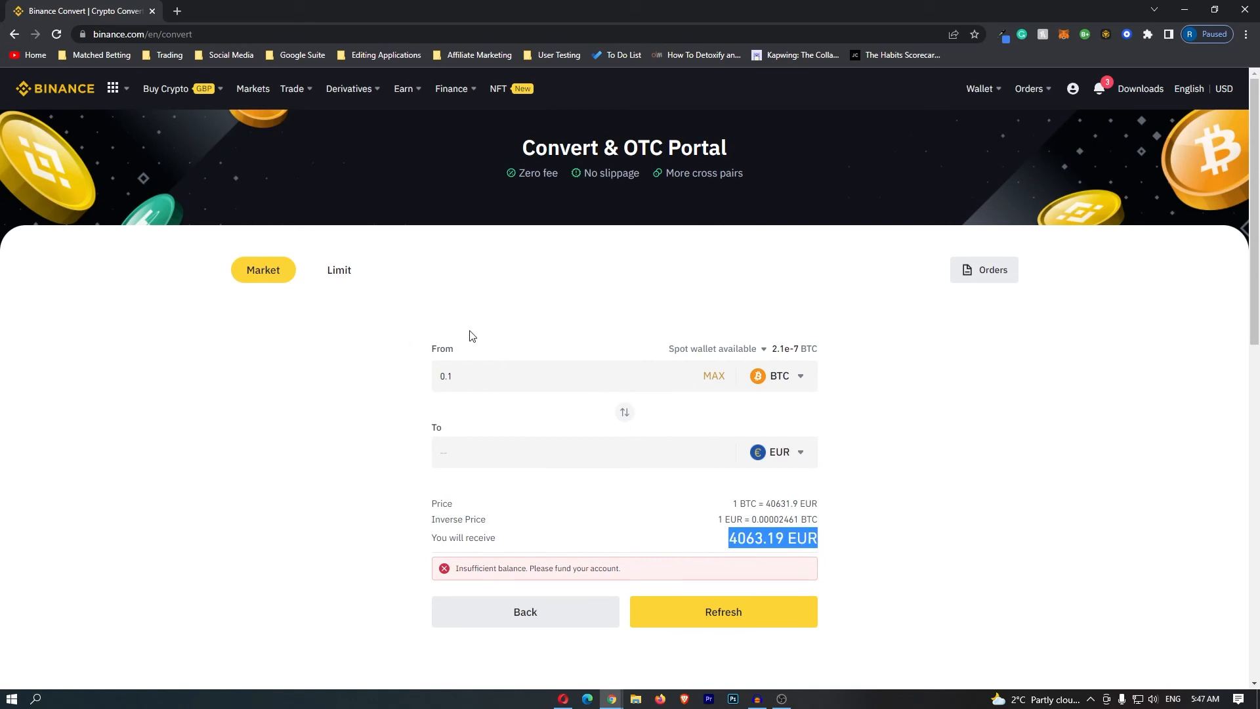
{"action": "mouse_move", "coordinate": [698, 539]}
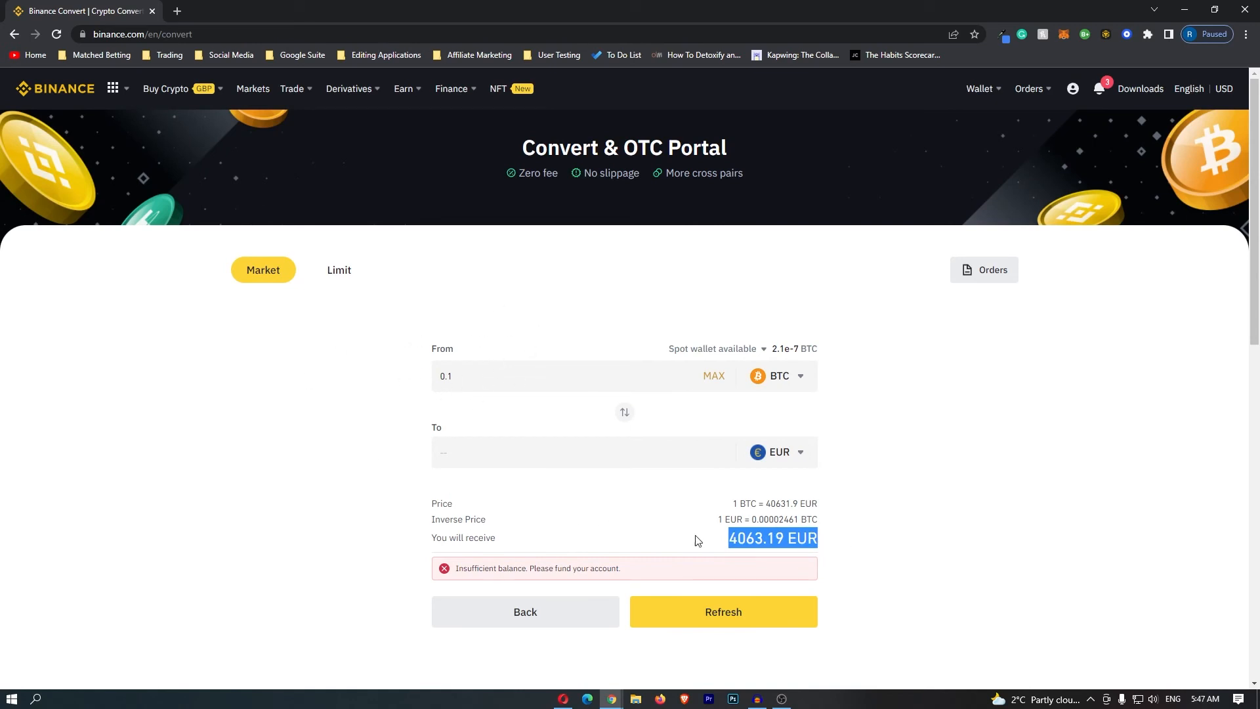
{"action": "mouse_move", "coordinate": [756, 540]}
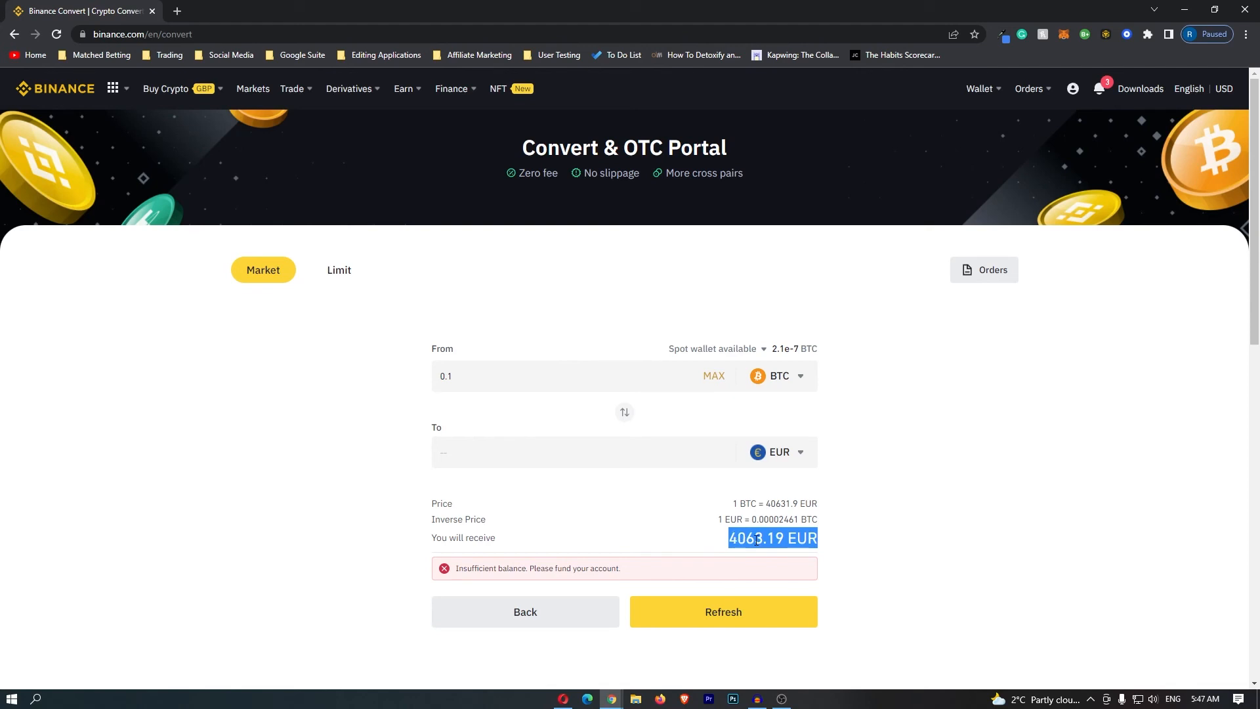
{"action": "mouse_move", "coordinate": [635, 353]}
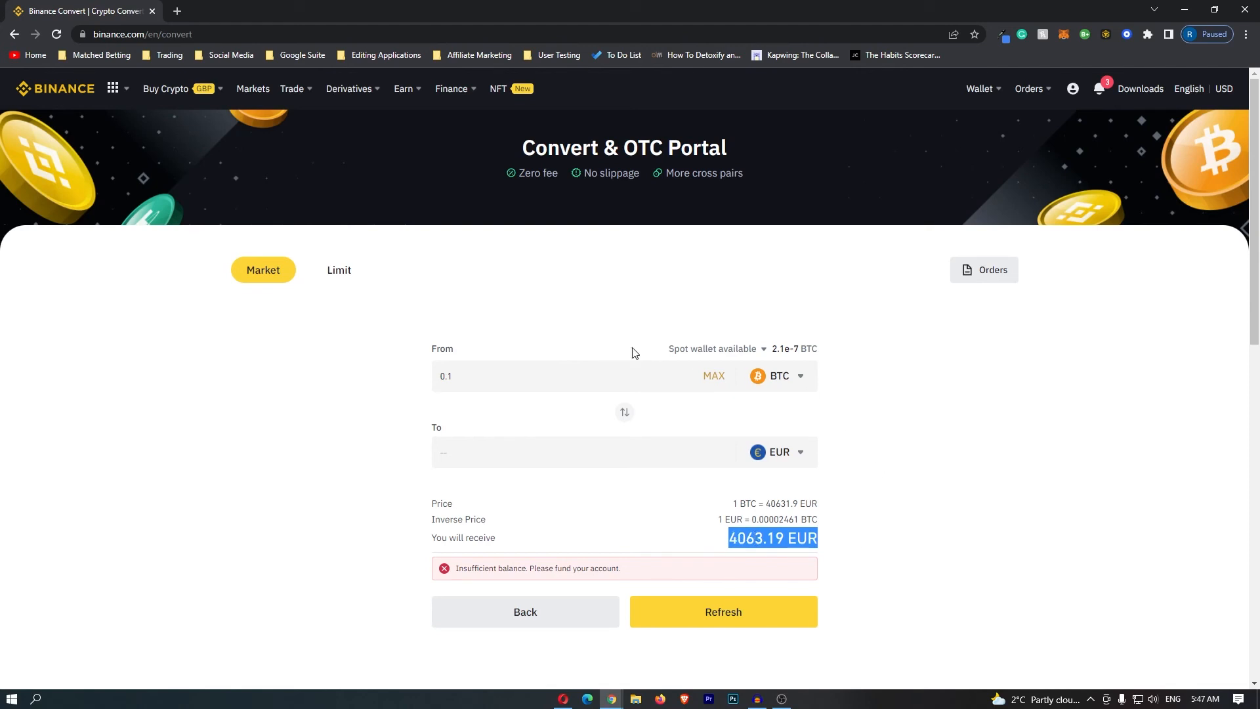
{"action": "mouse_move", "coordinate": [828, 546]}
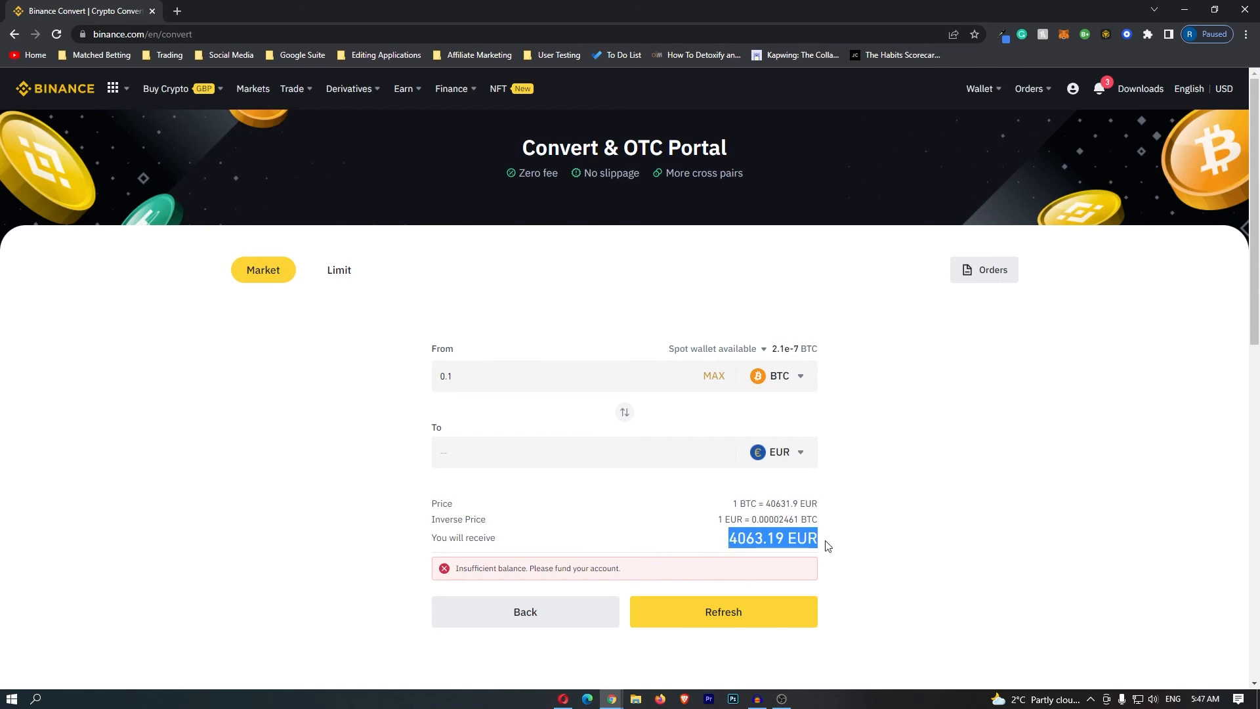
{"action": "mouse_move", "coordinate": [922, 618]}
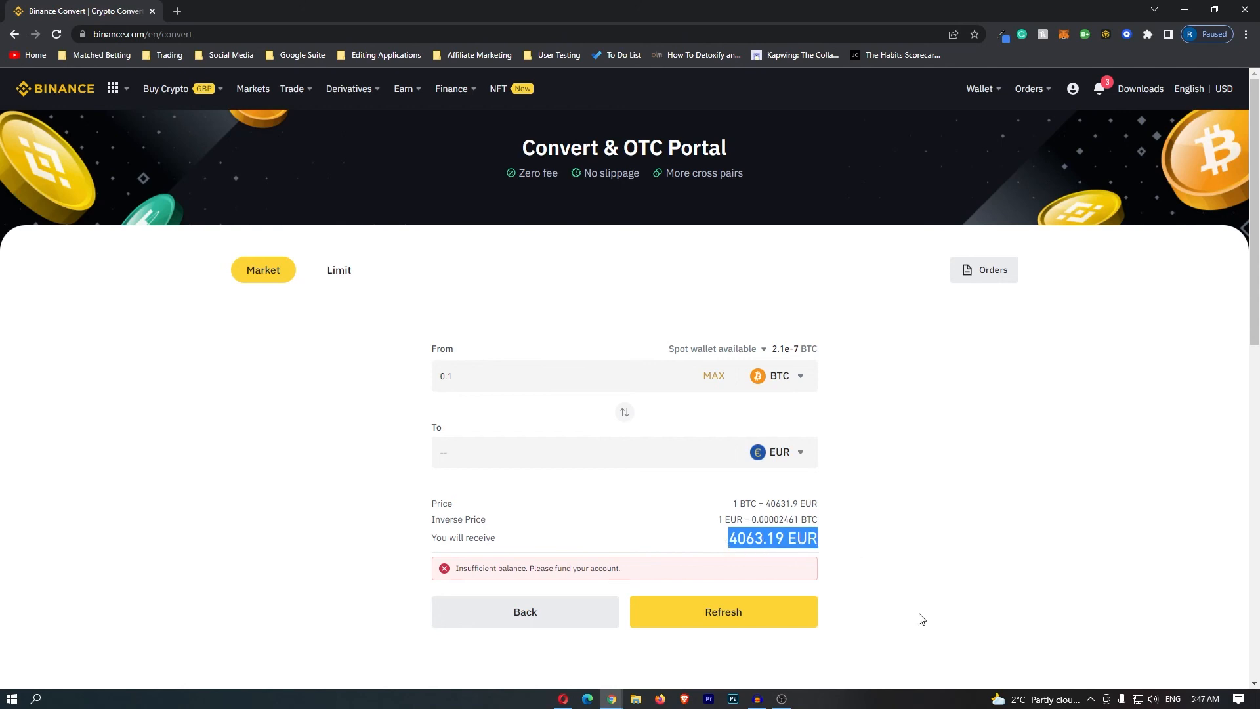
{"action": "mouse_move", "coordinate": [723, 612]}
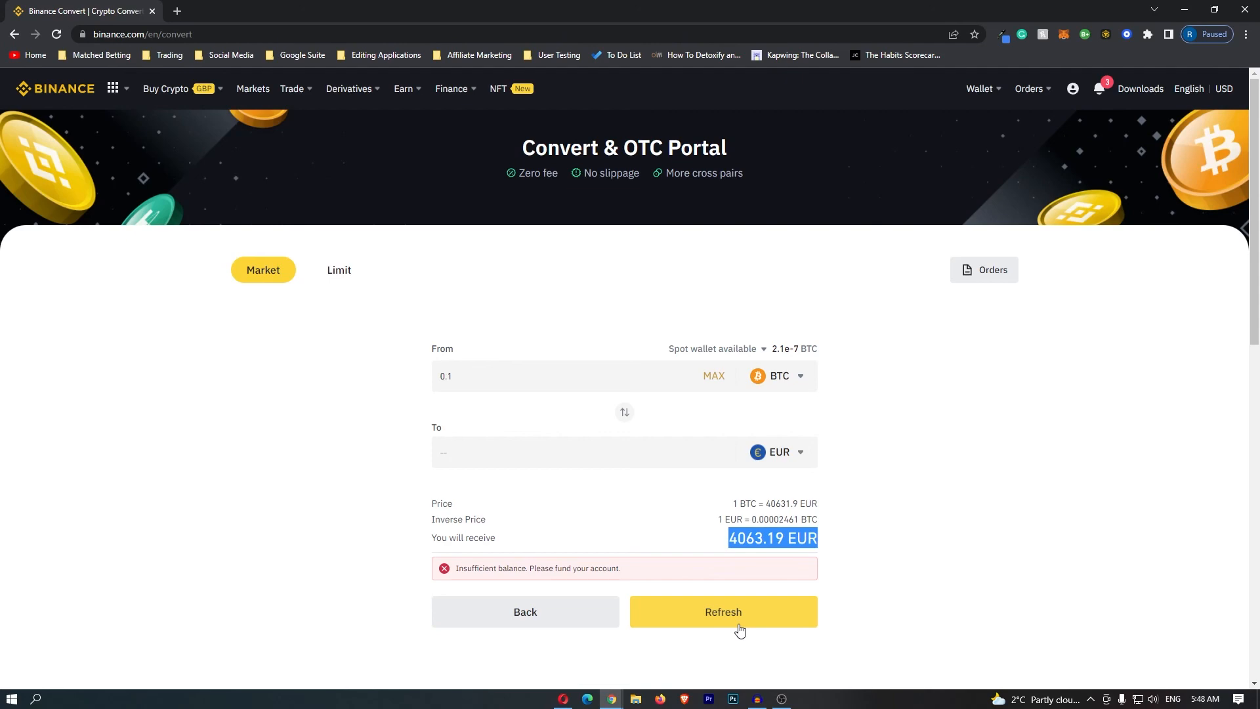
{"action": "mouse_move", "coordinate": [779, 653]}
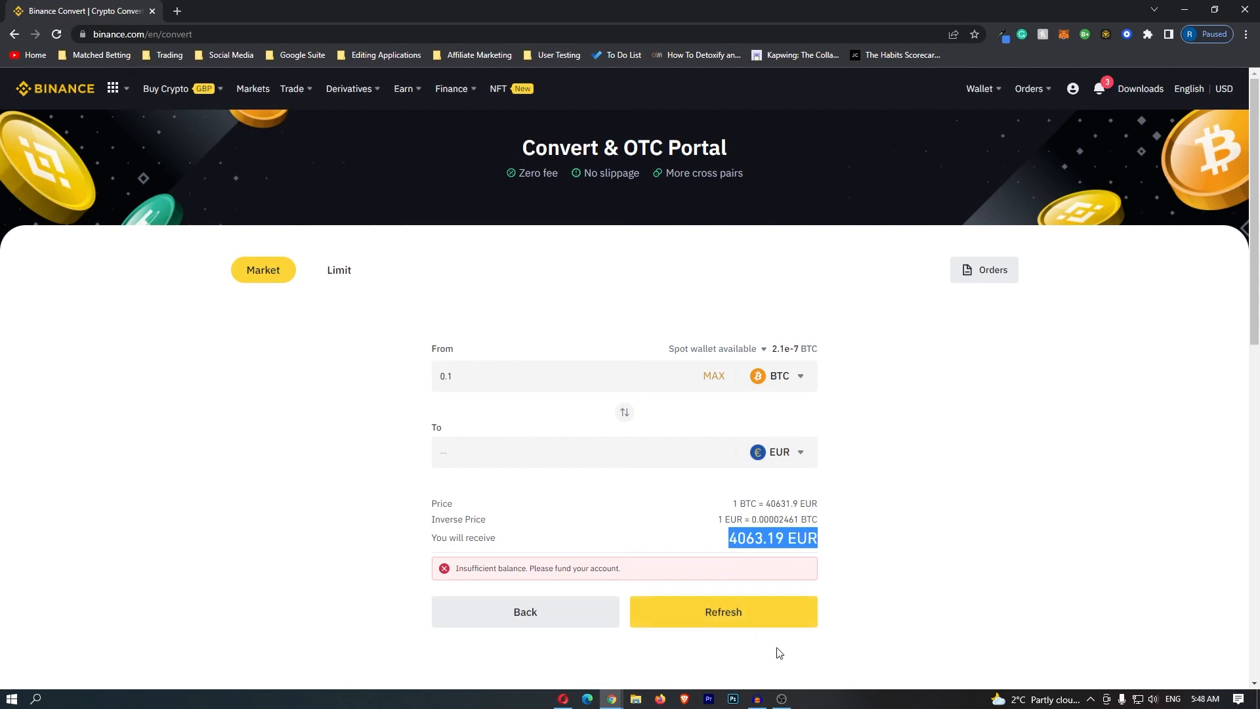